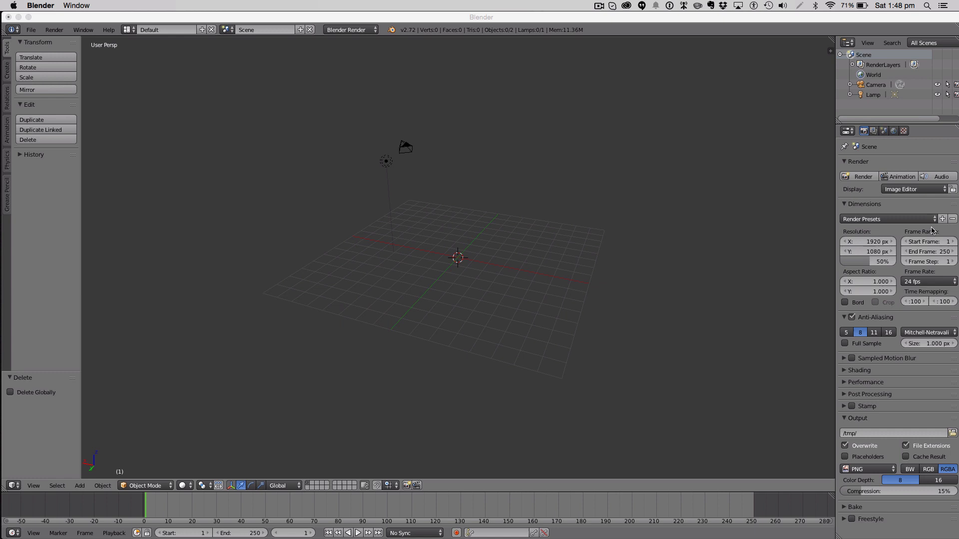
mouse_move(671, 243)
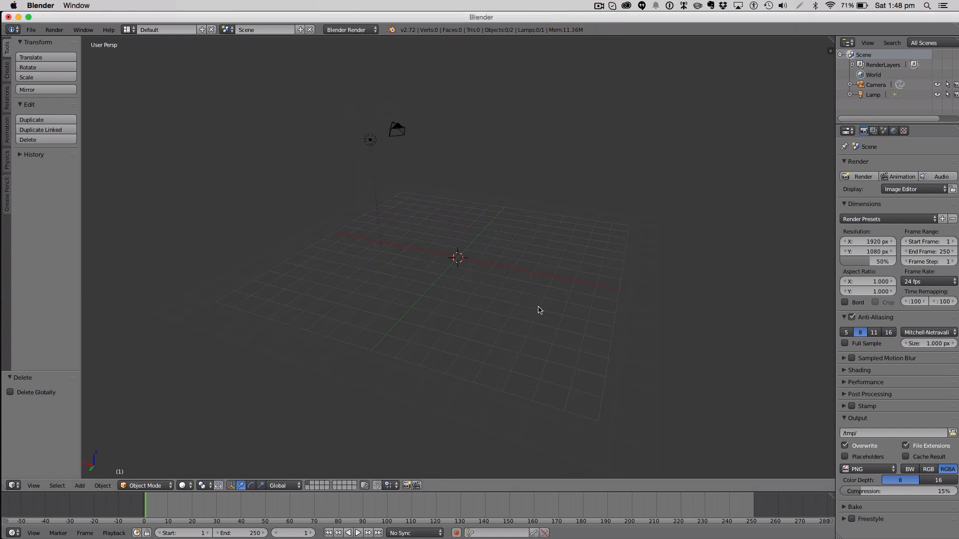
- Orbit around the empty Blender scene with its camera and lamp
drag(539, 310, 480, 264)
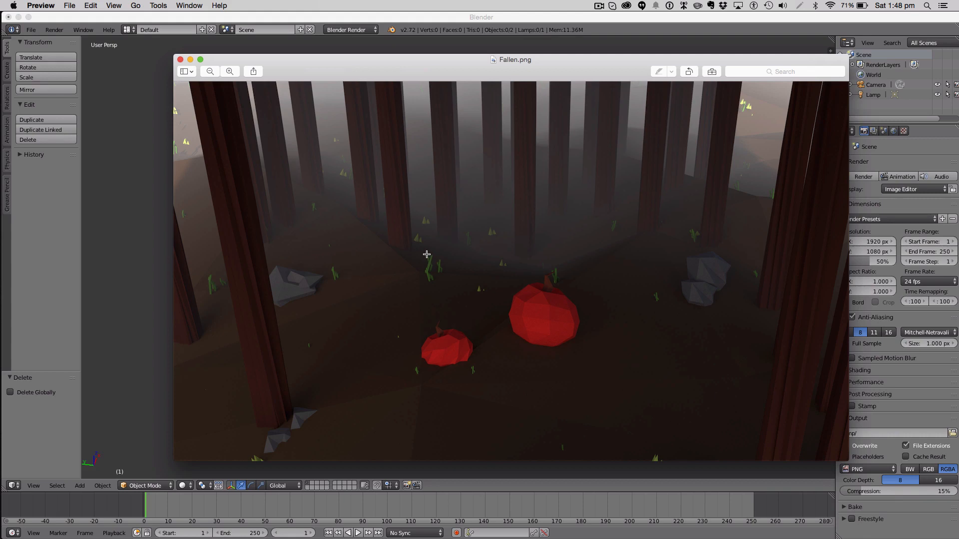
mouse_move(677, 263)
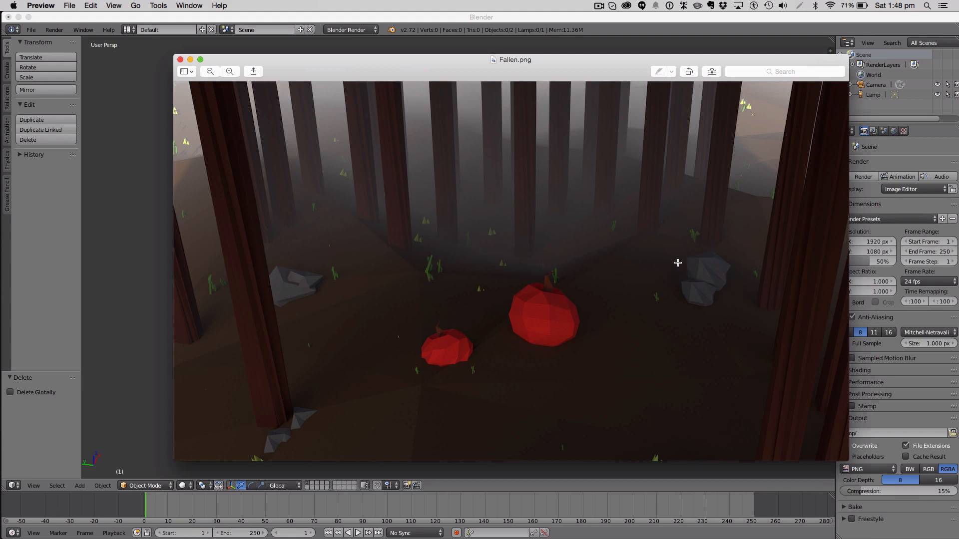
mouse_move(523, 198)
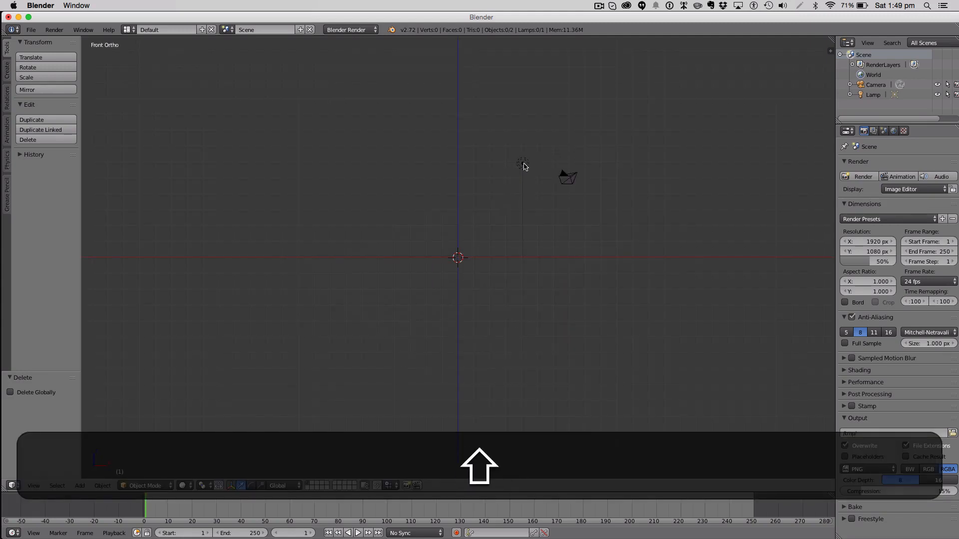
- Add a cube and extrude it upward into a thin grass blade in Edit Mode
key(shift+a)
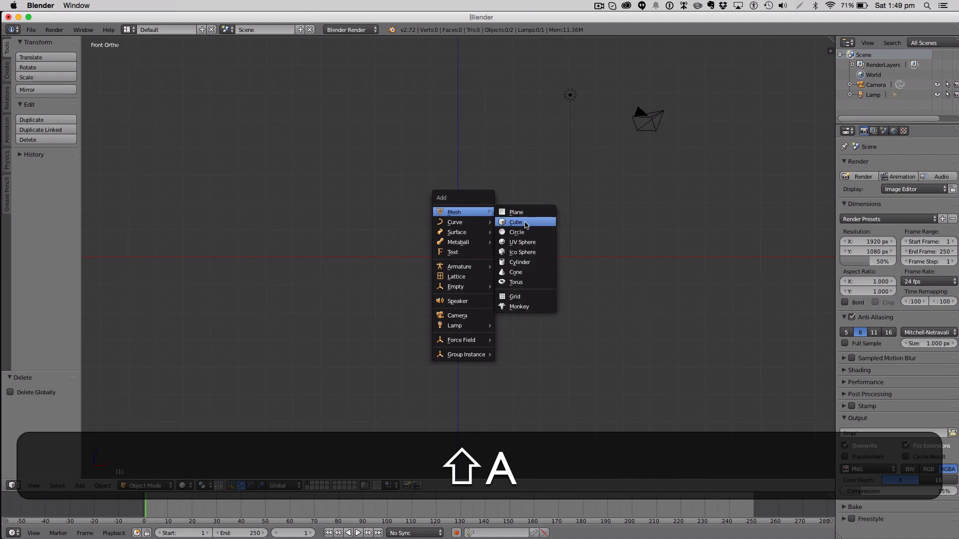
click(516, 221)
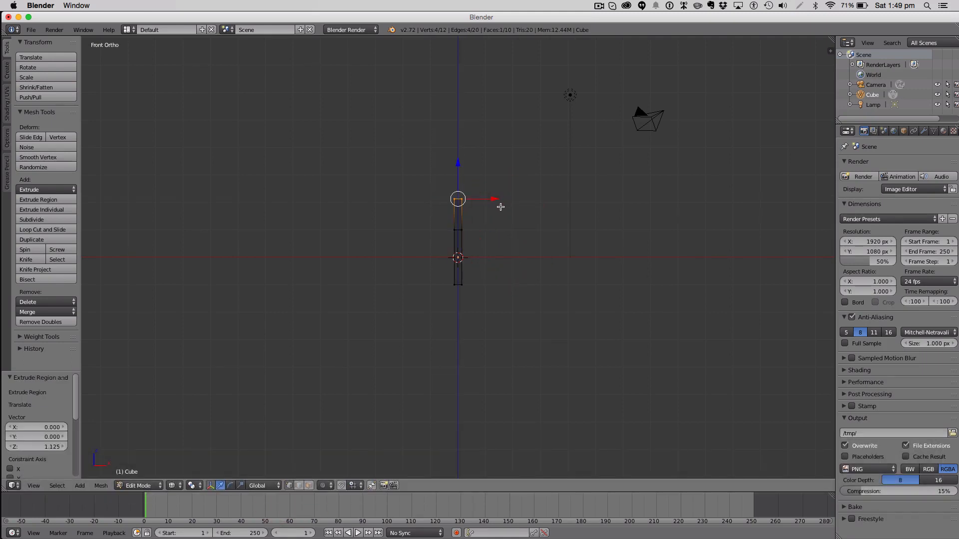
drag(458, 199, 476, 198)
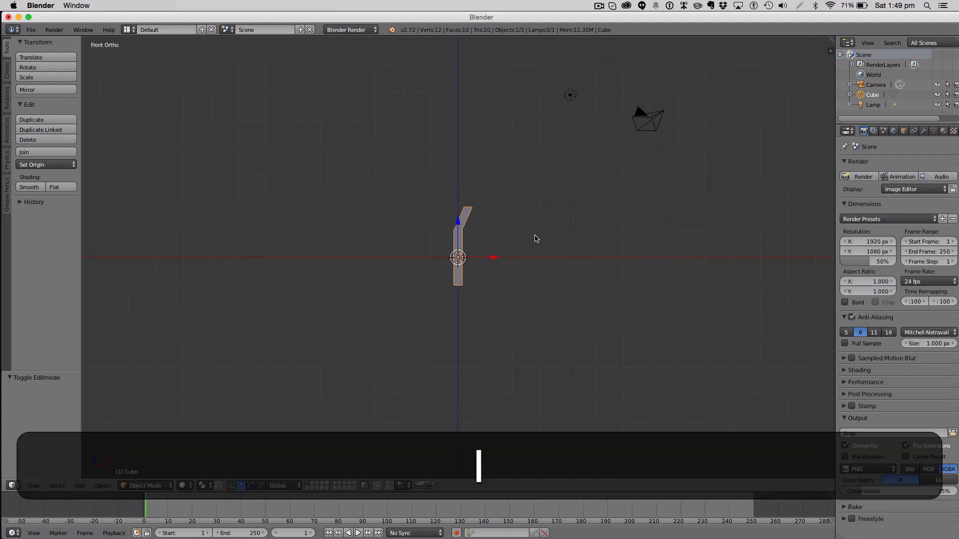
key(Tab)
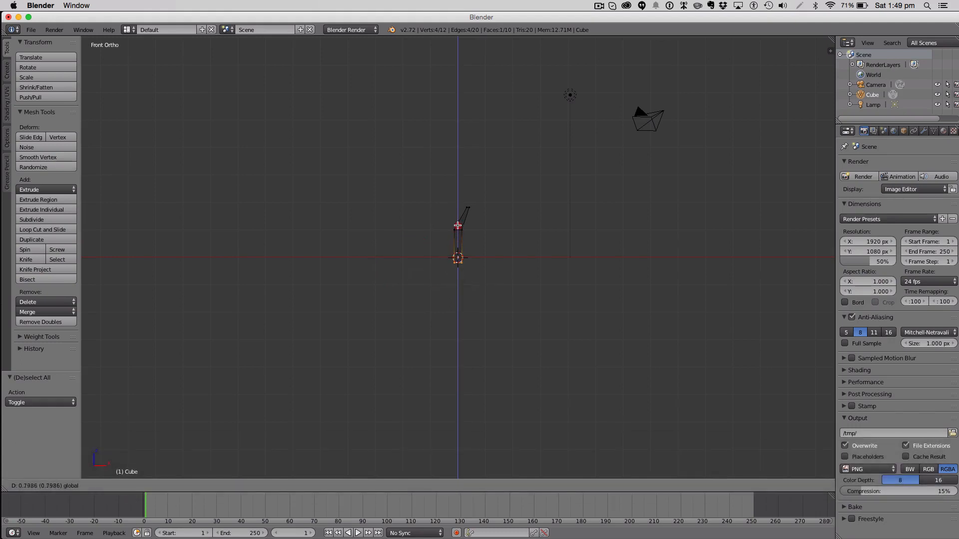
- Move the tip vertices to shape the blade, then select the three blades
drag(457, 257, 457, 229)
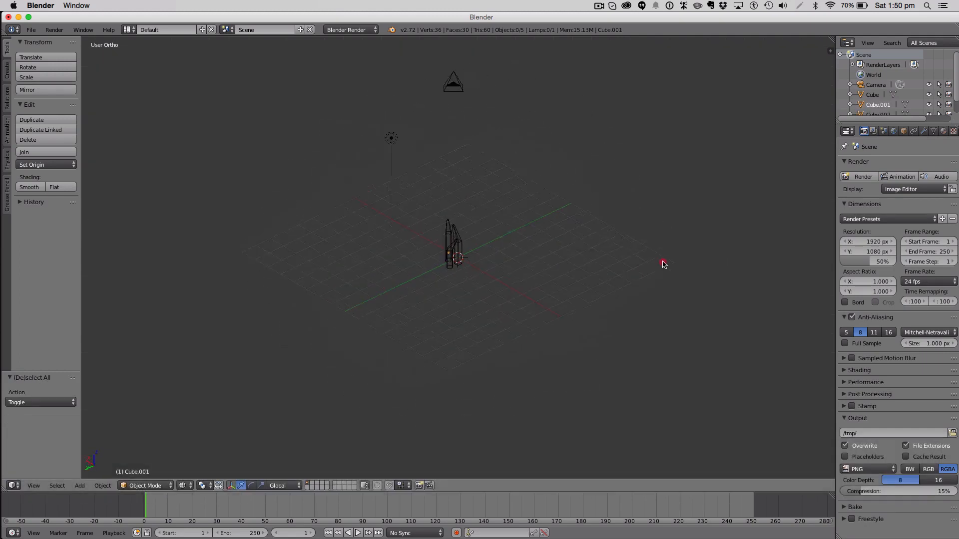
key(z)
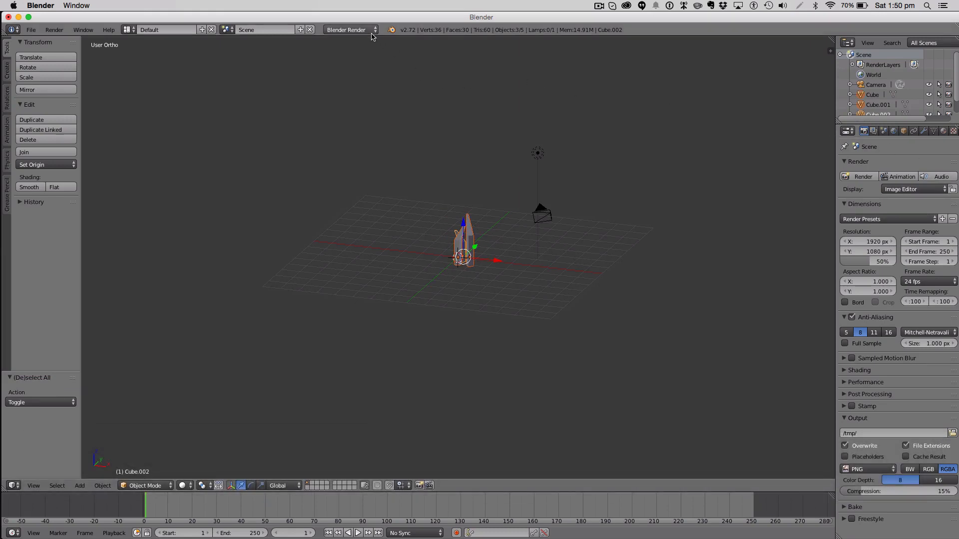
- Switch to Cycles and give the blades a new green Grass material
click(351, 29)
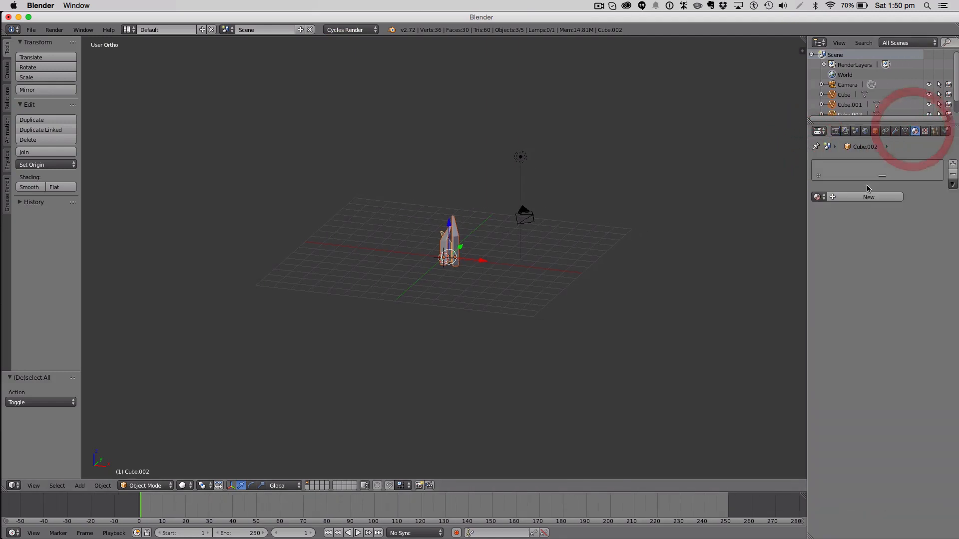
click(868, 197)
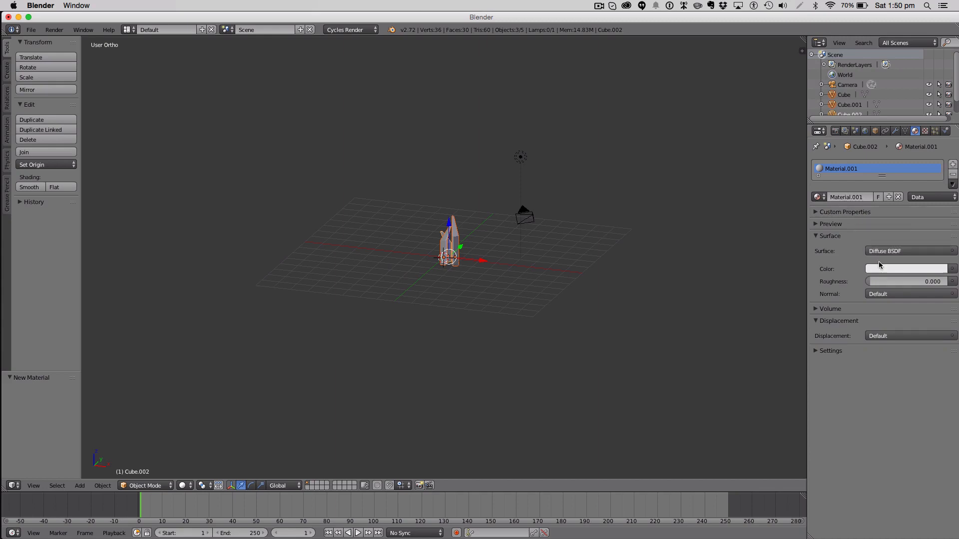
click(907, 269)
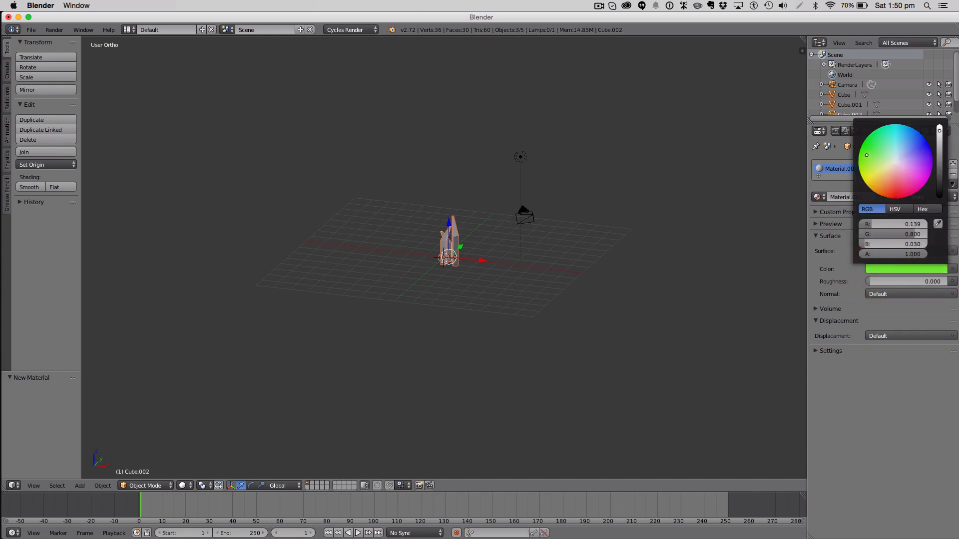
click(864, 170)
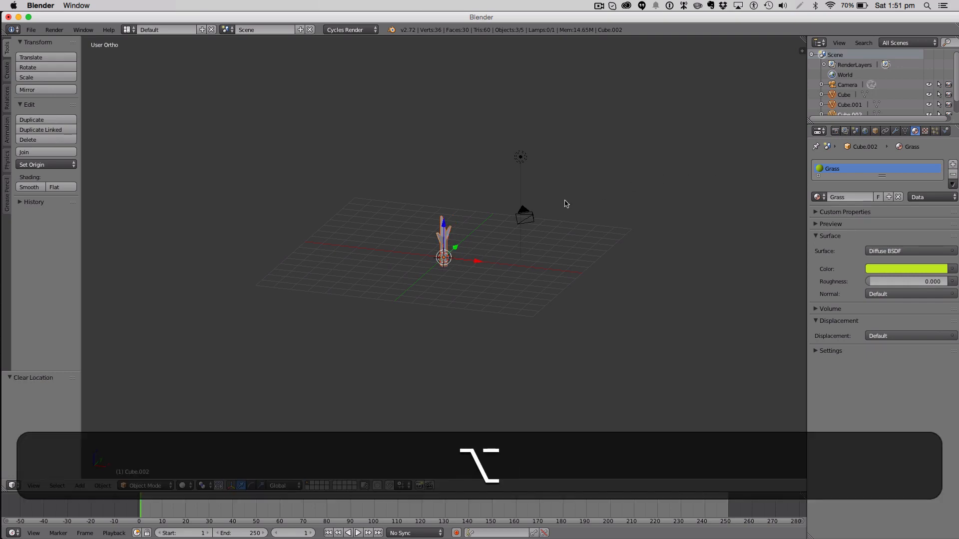
key(cmd+z)
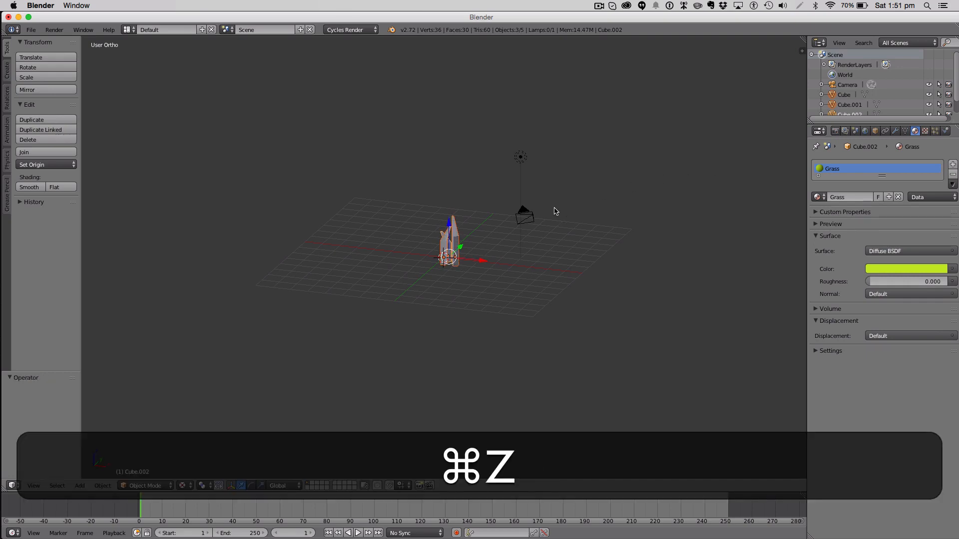
key(cmd+g)
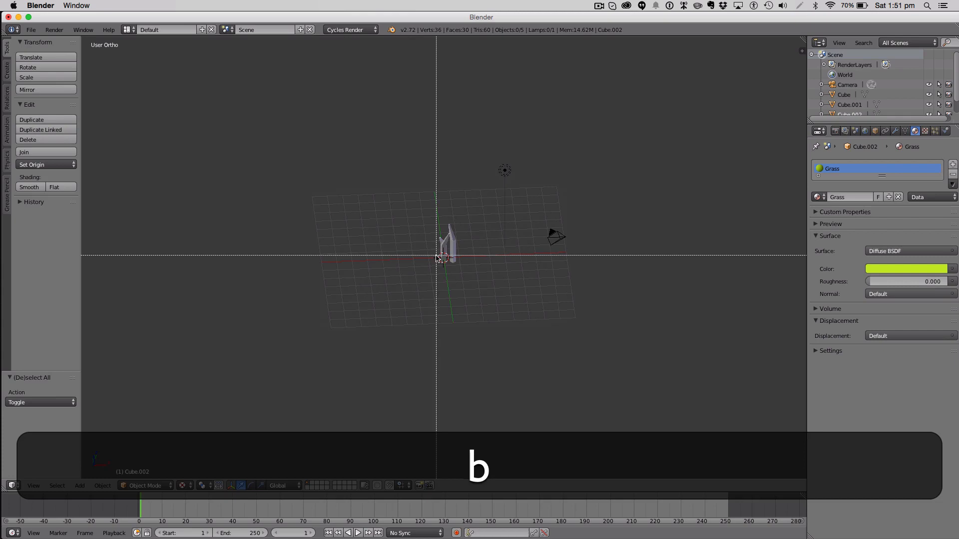
- Move the blade clump aside and add a cylinder with 3 vertices
drag(446, 242, 422, 253)
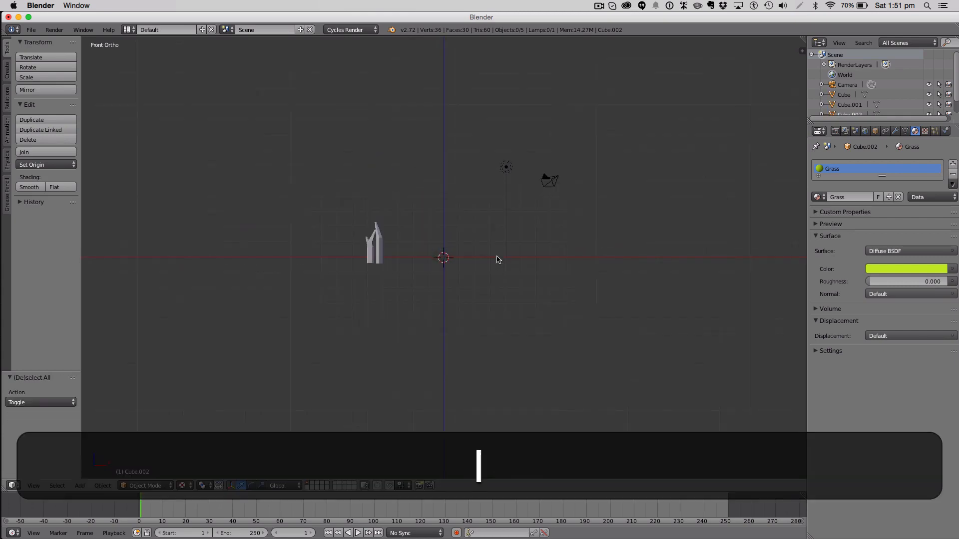
click(79, 485)
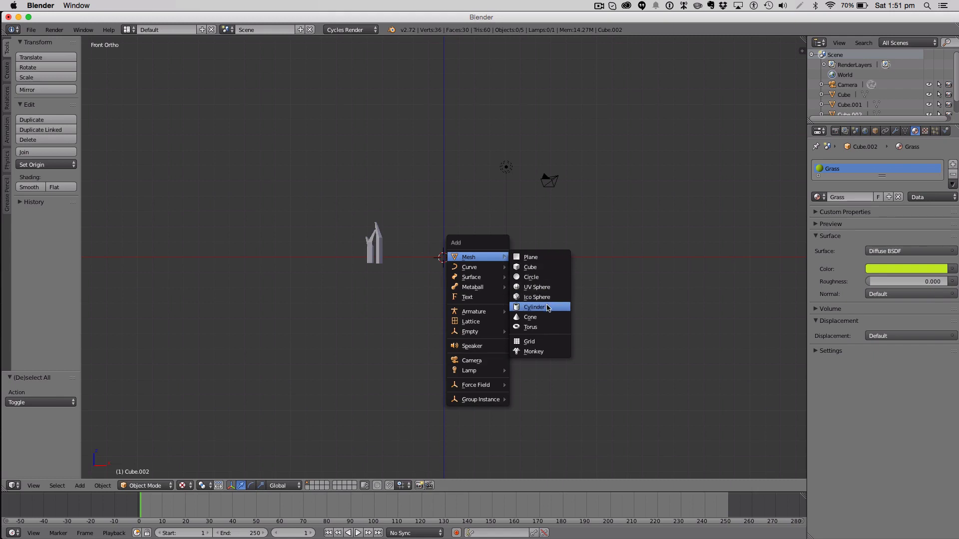
click(534, 306)
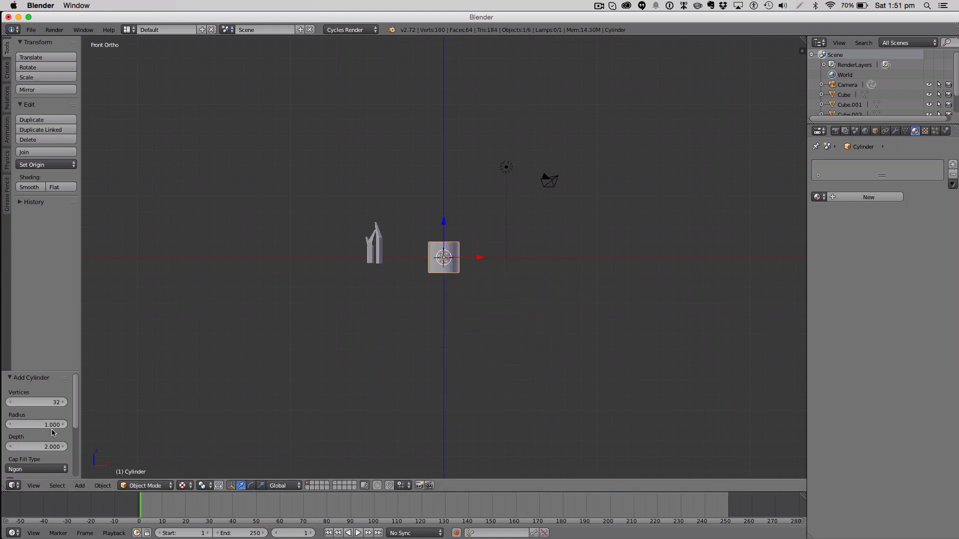
text(3)
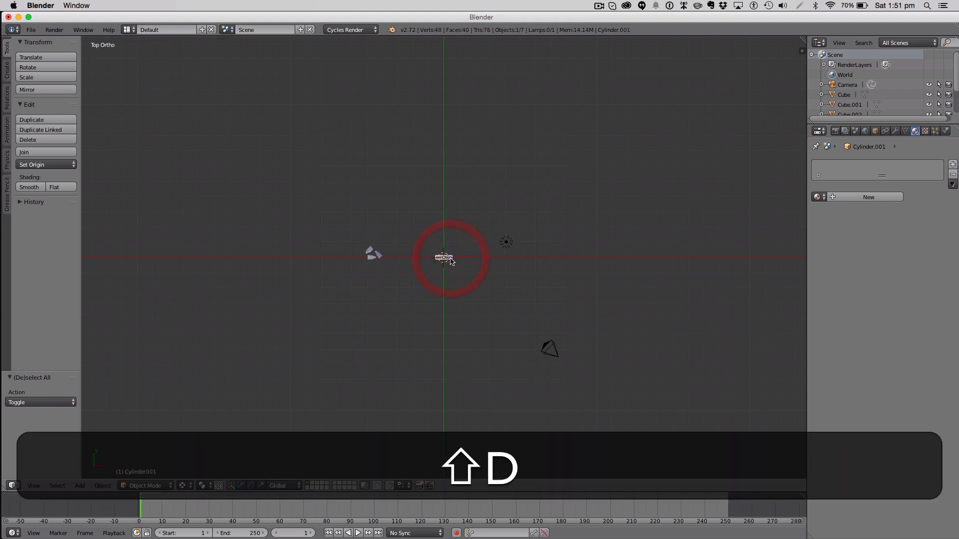
- Duplicate the pointed blade, move the copy beside it, and make it slimmer and taller
key(shift+d)
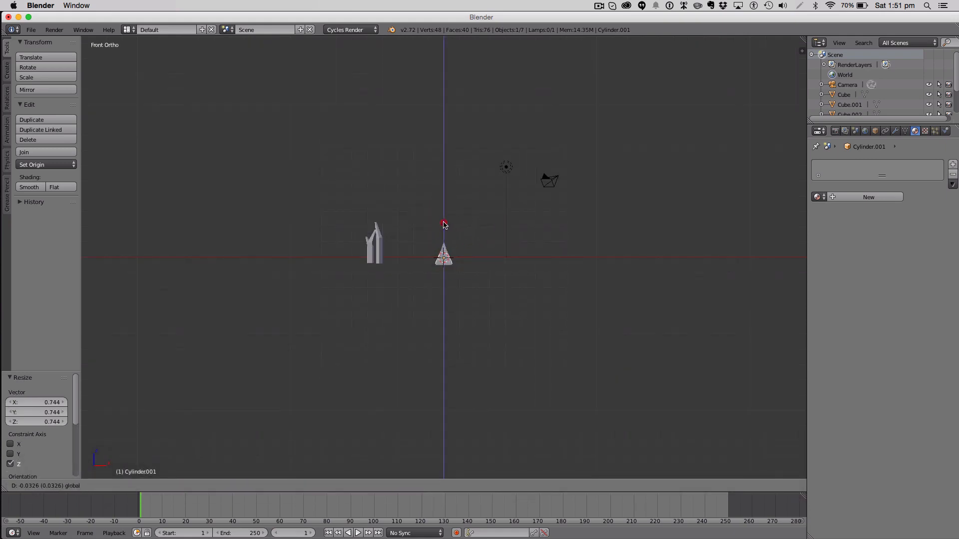
key(a)
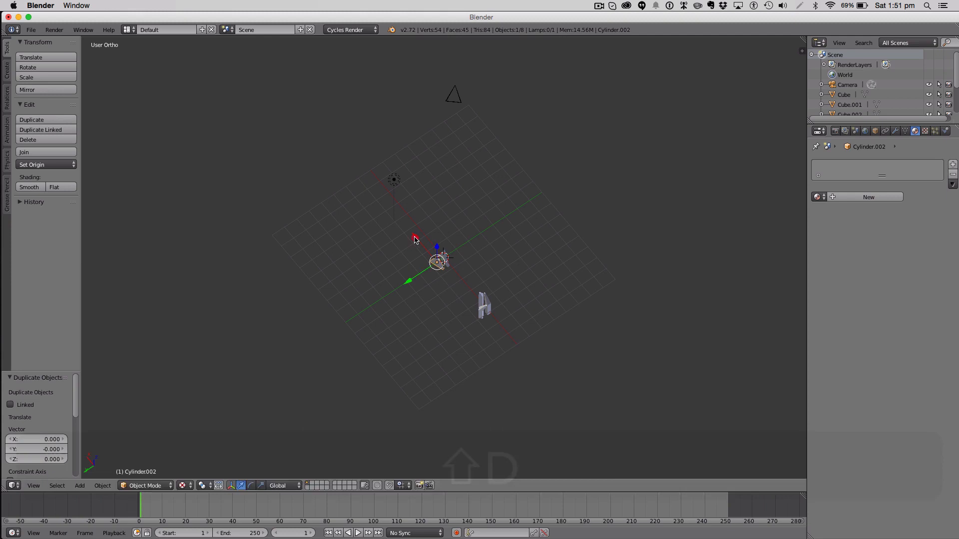
key(z)
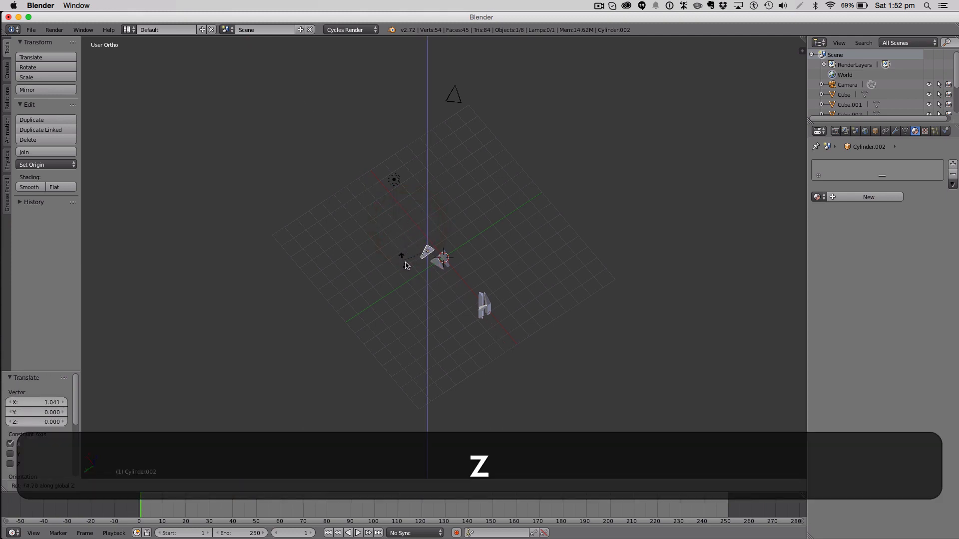
key(s)
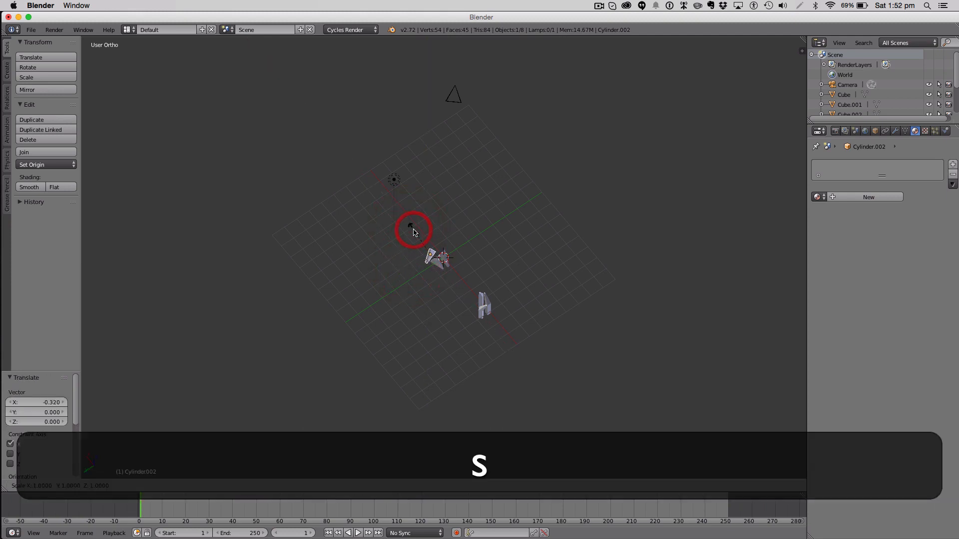
key(s)
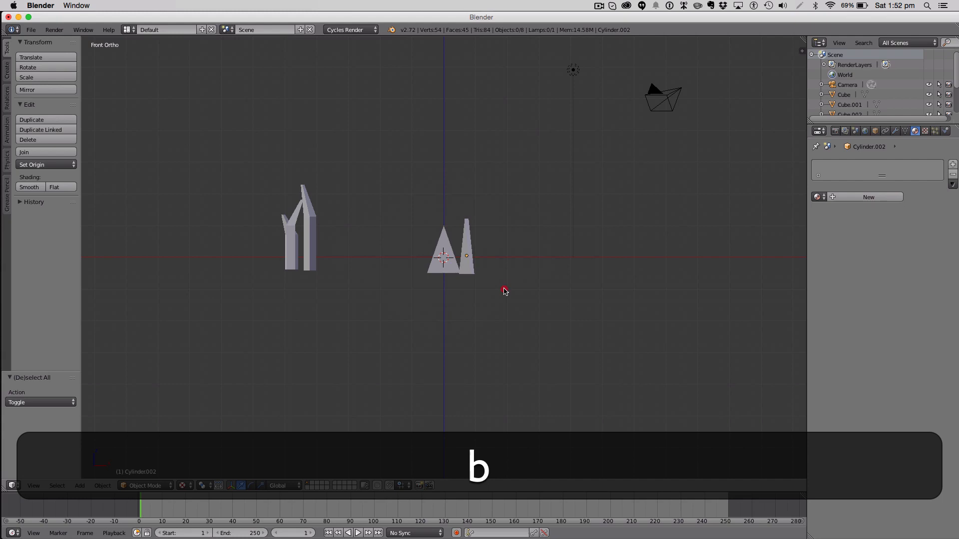
- Join the clump blades into objects and rename the joined one Grass.001
key(z)
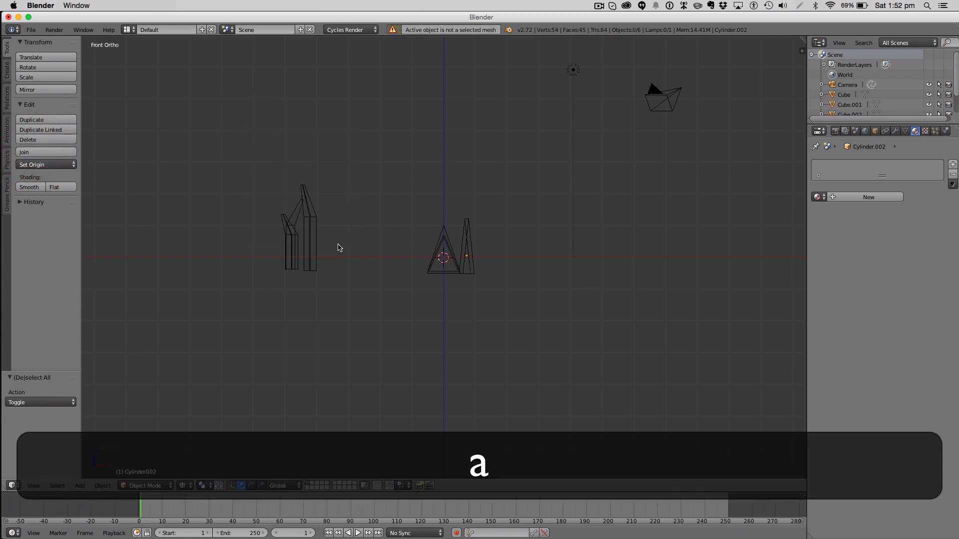
click(304, 226)
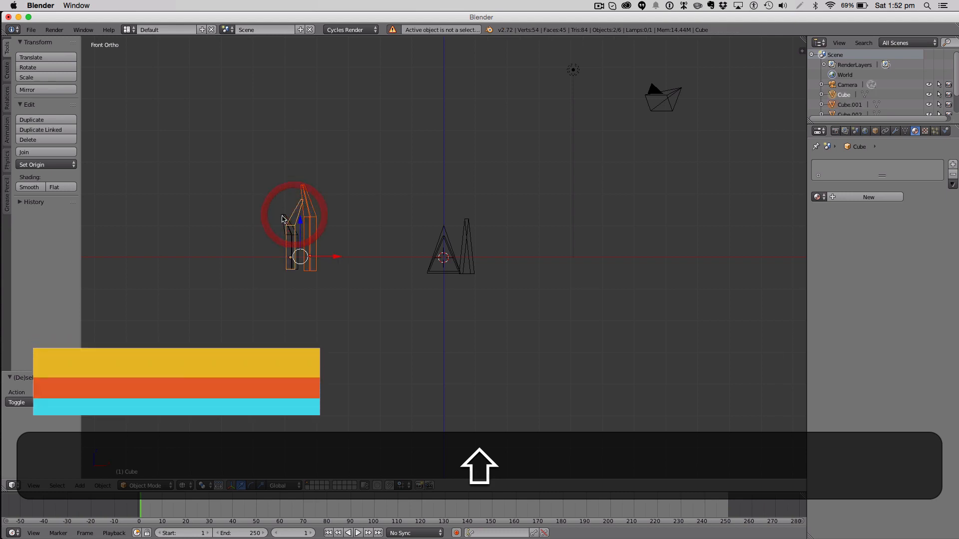
click(24, 152)
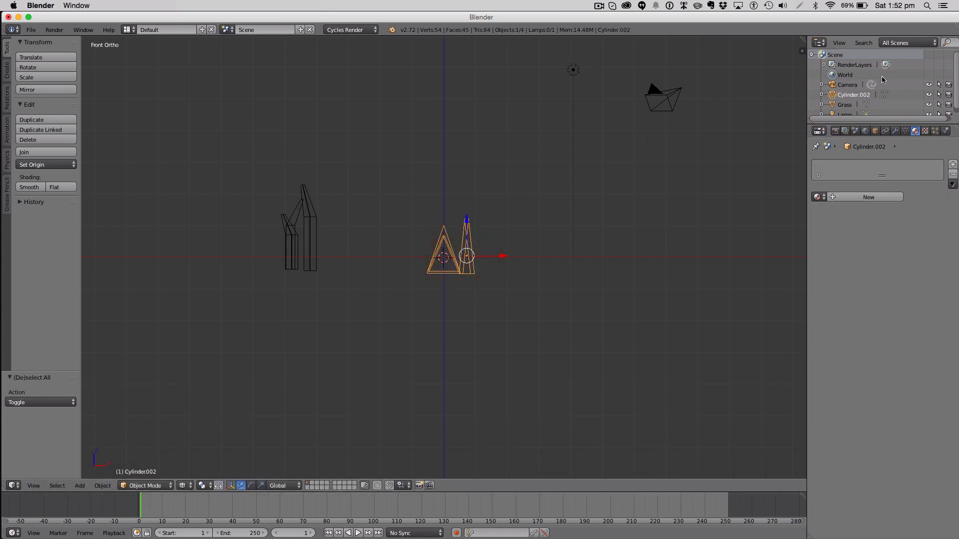
double_click(855, 95)
text(Grass.001)
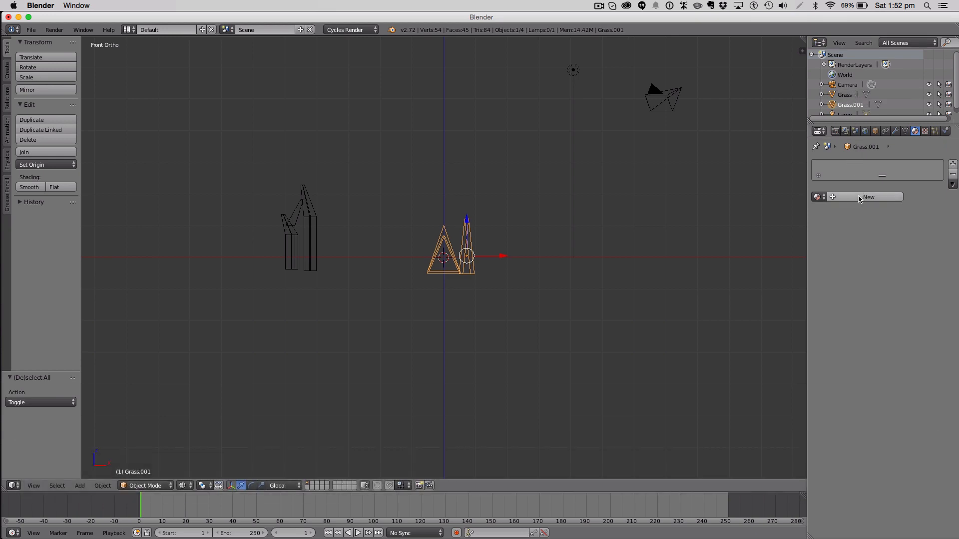
click(869, 196)
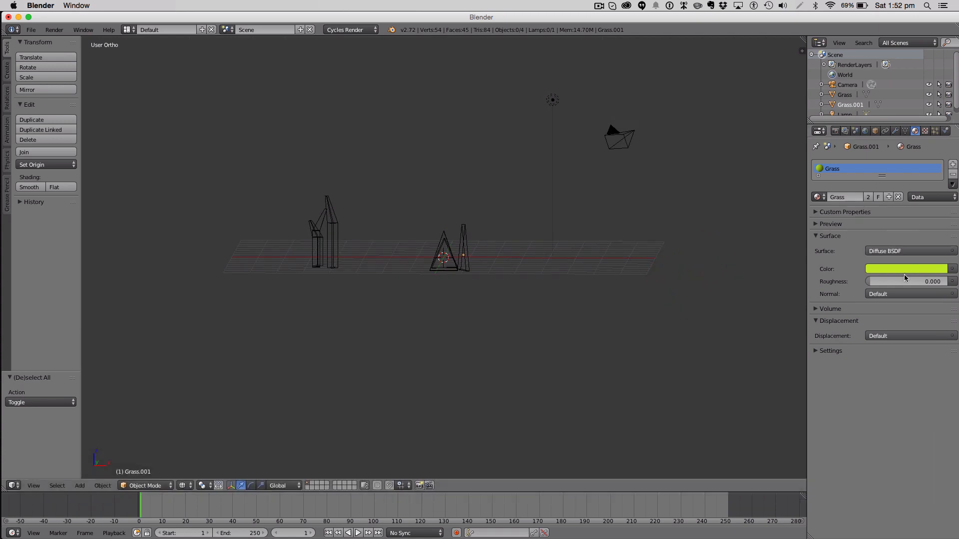
- Set the grass viewport colour and give Grass.001 a dark green Grass 2 material
click(907, 269)
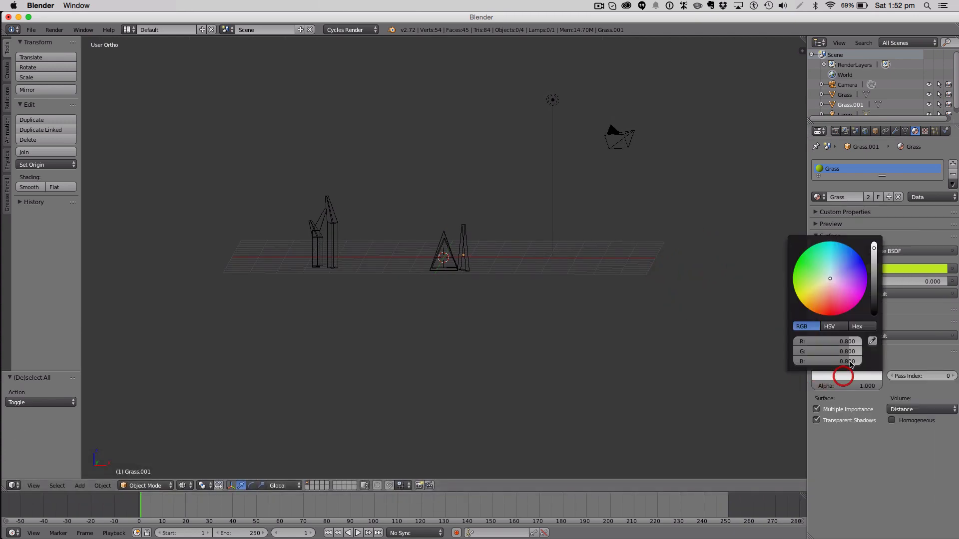
click(478, 243)
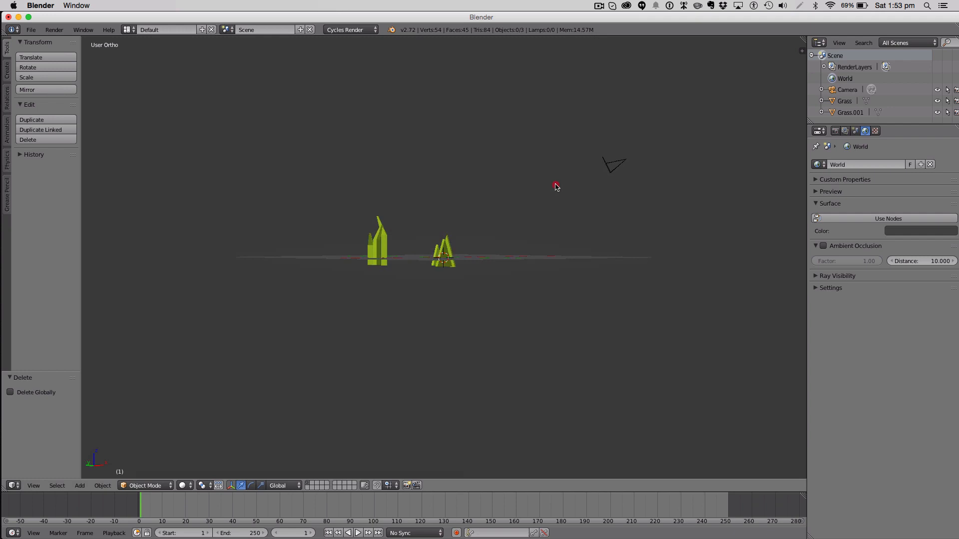
click(444, 254)
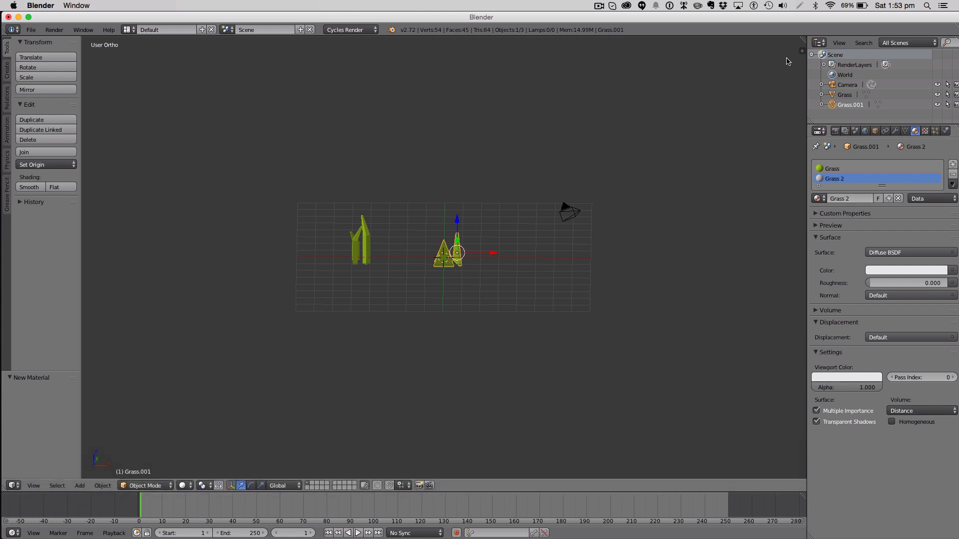
click(905, 270)
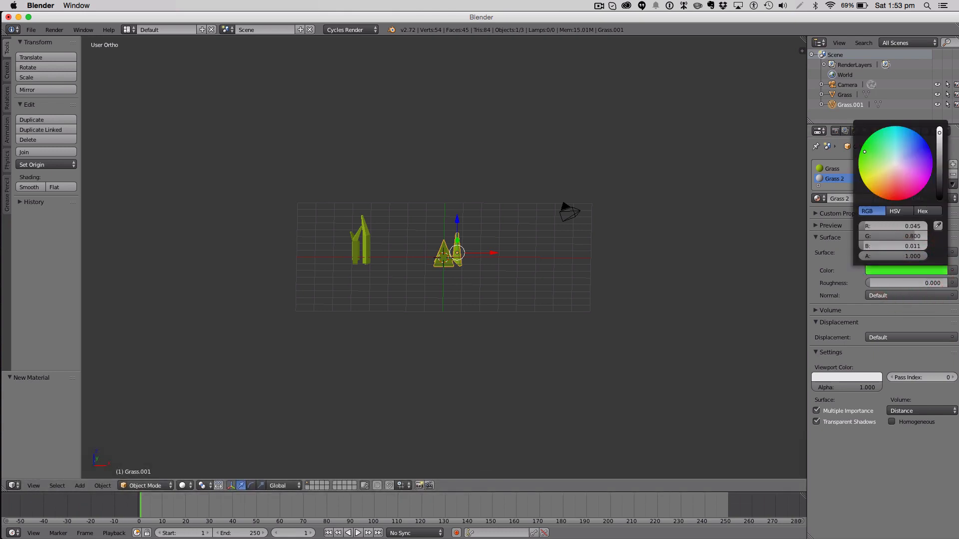
click(864, 164)
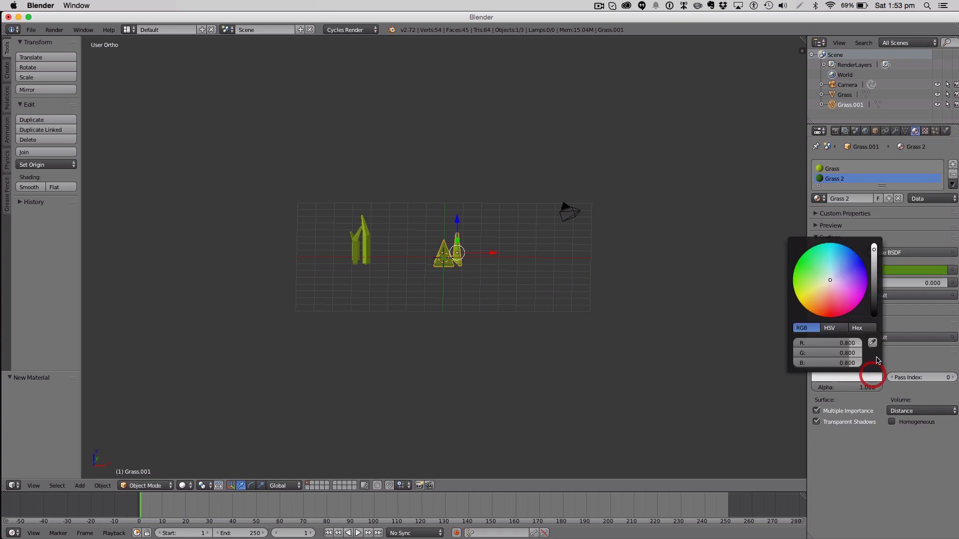
click(657, 283)
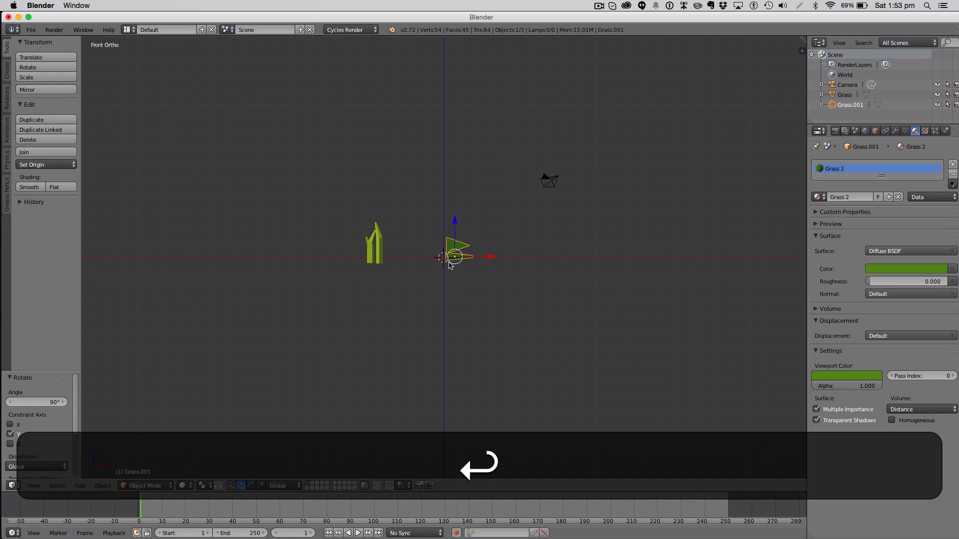
- Rotate both grass clumps 90 degrees onto their sides and toggle selection
click(373, 241)
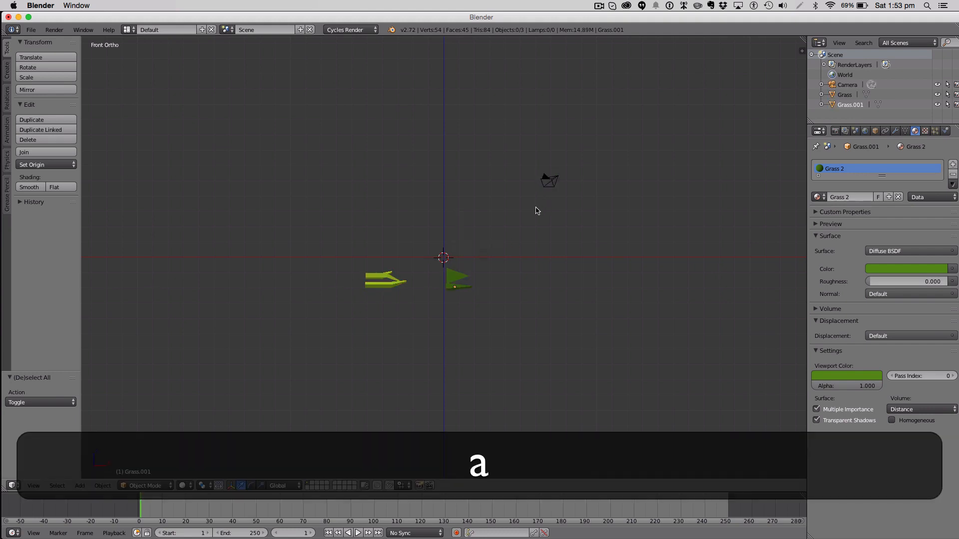
key(5)
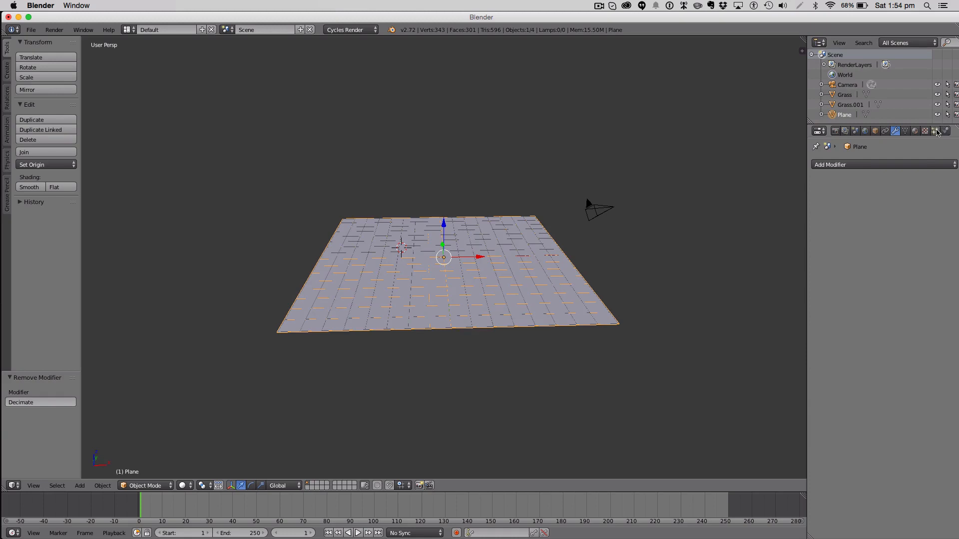
- Create a particle system on the plane with settings named Grass 1
click(934, 131)
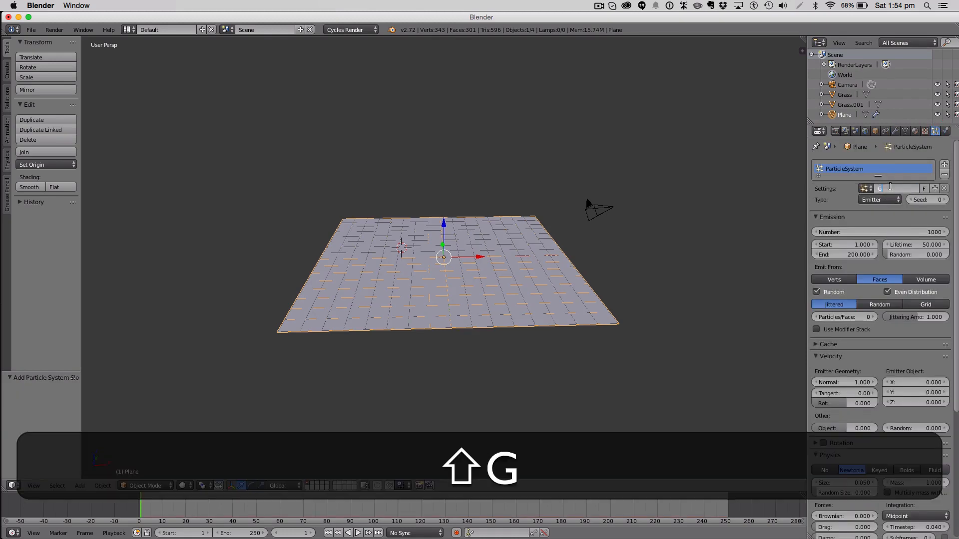
text(Grass 1)
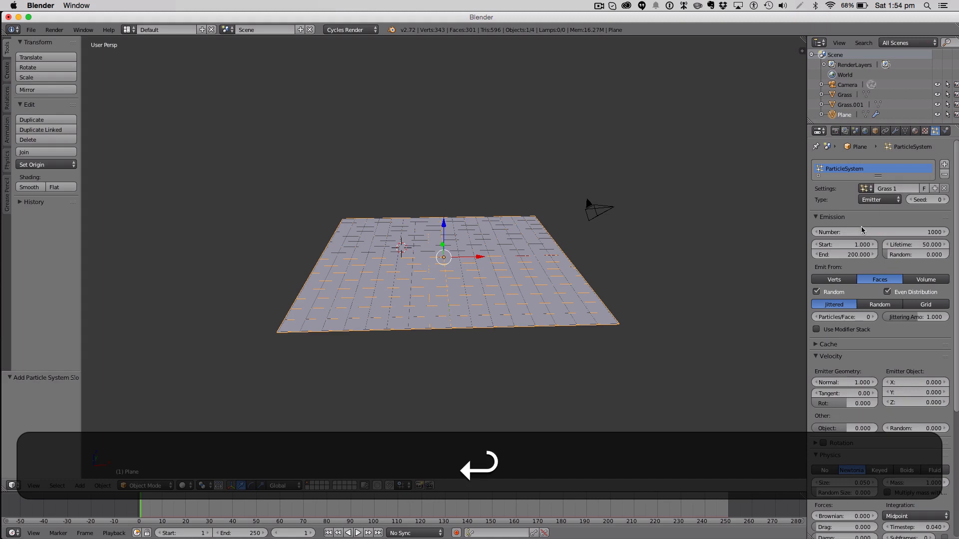
click(879, 199)
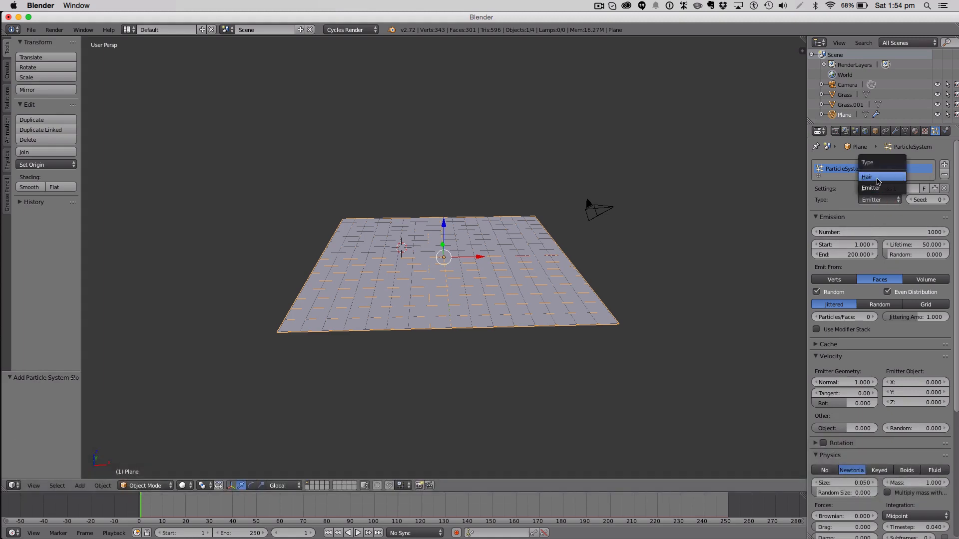
- Make the particles Hair rendered as the Grass object
click(867, 176)
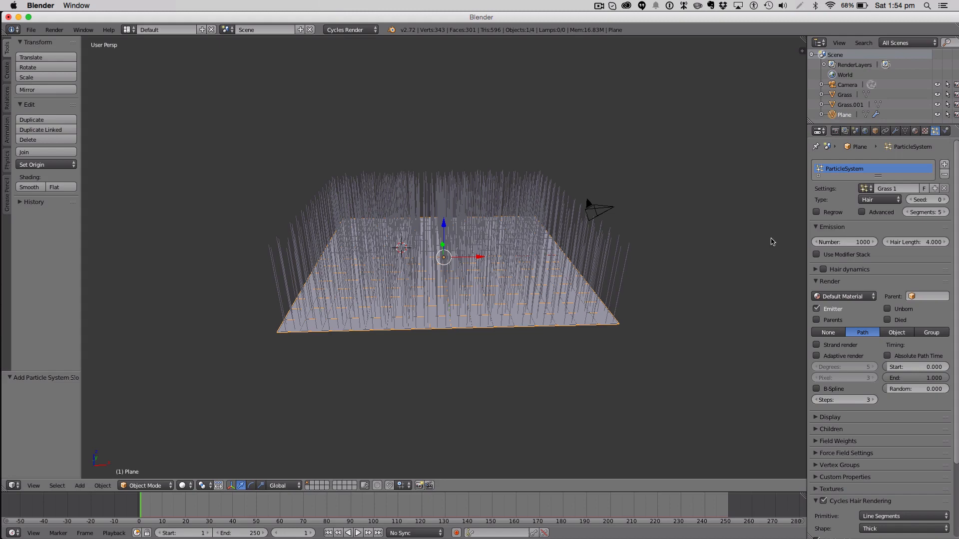
click(896, 332)
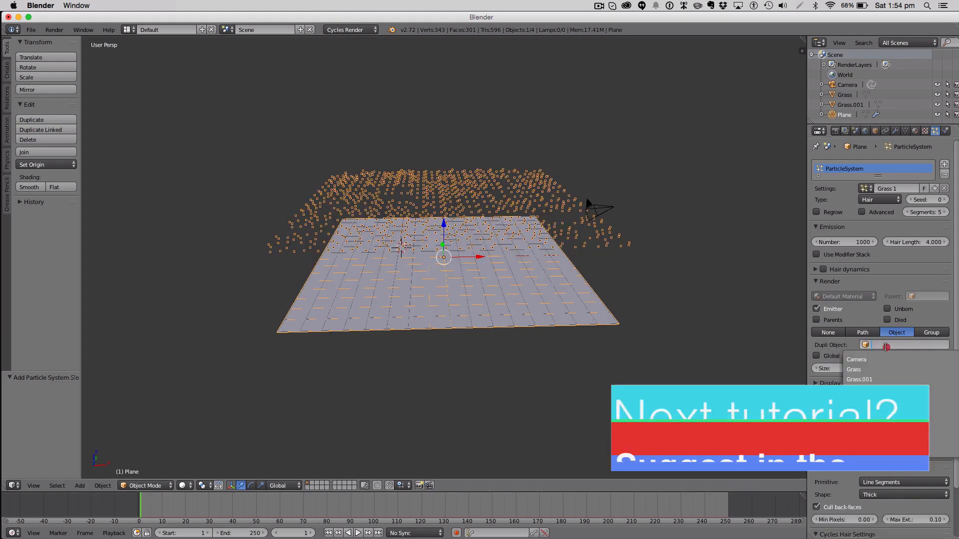
click(853, 370)
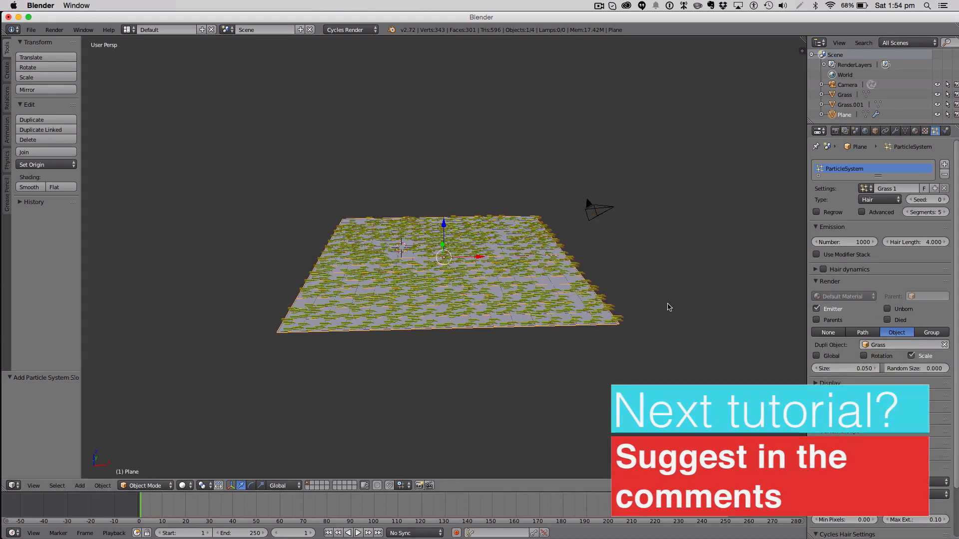
- Enable hair rotation for the clumps and set Random Size to 0.589
click(864, 356)
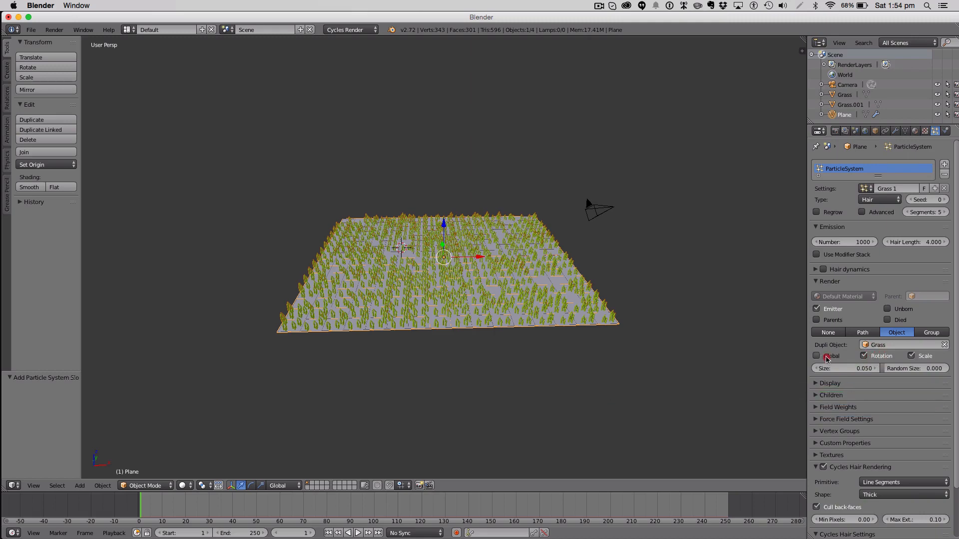
click(817, 355)
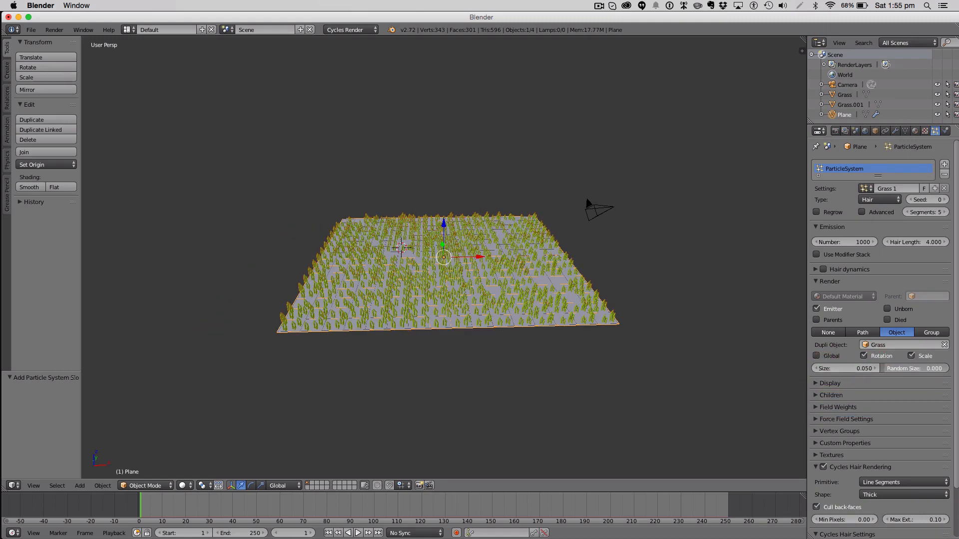
click(914, 368)
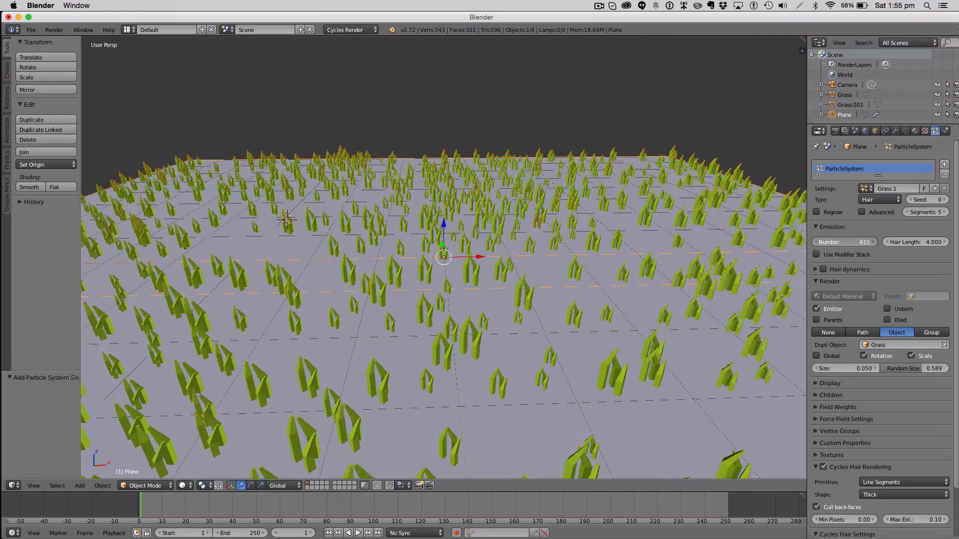
- Set the grass particle Number to 400
text(597)
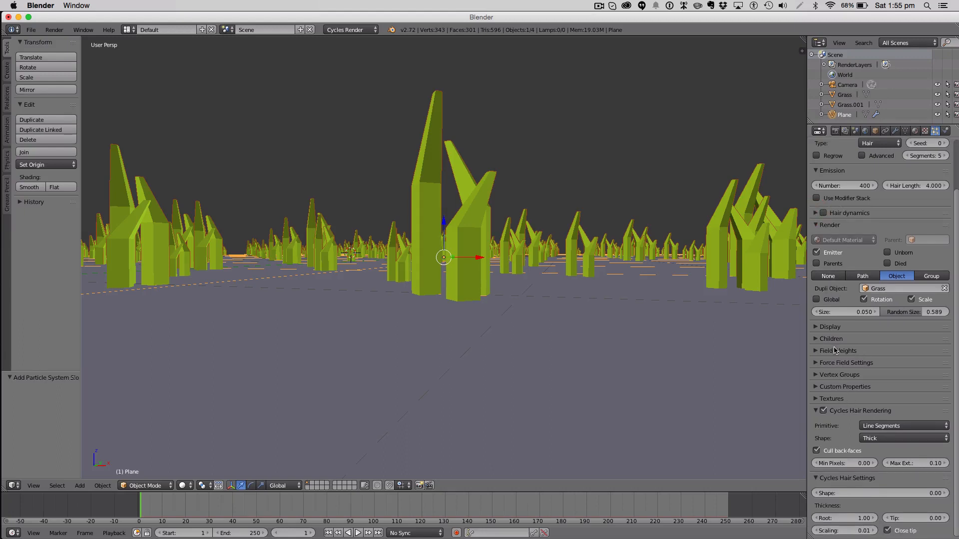
click(830, 326)
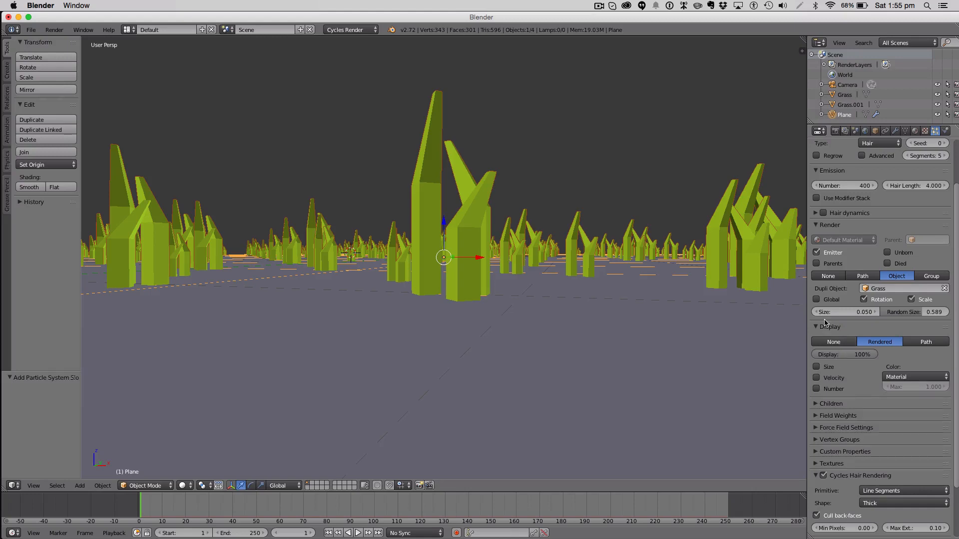
click(831, 326)
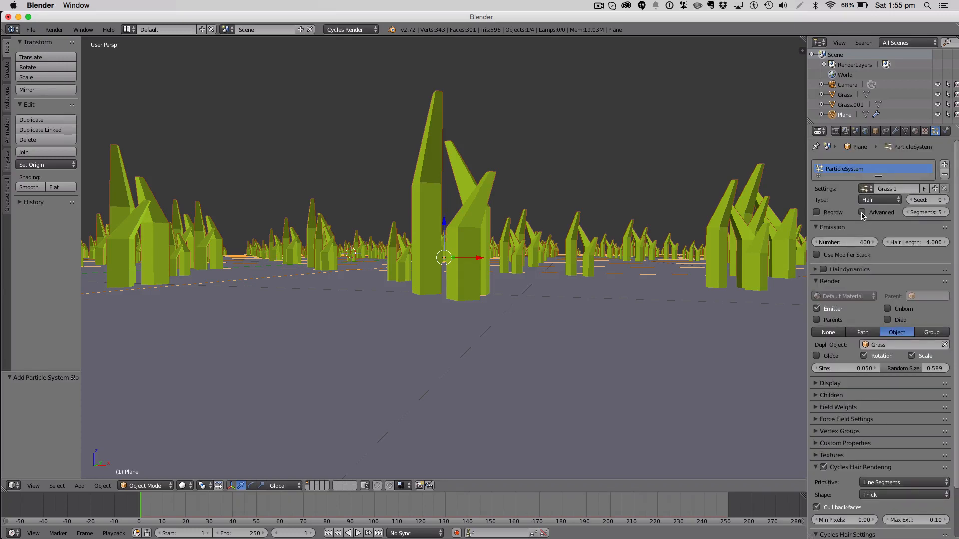
- Enable Advanced particle settings and turn particle Rotation off
click(863, 212)
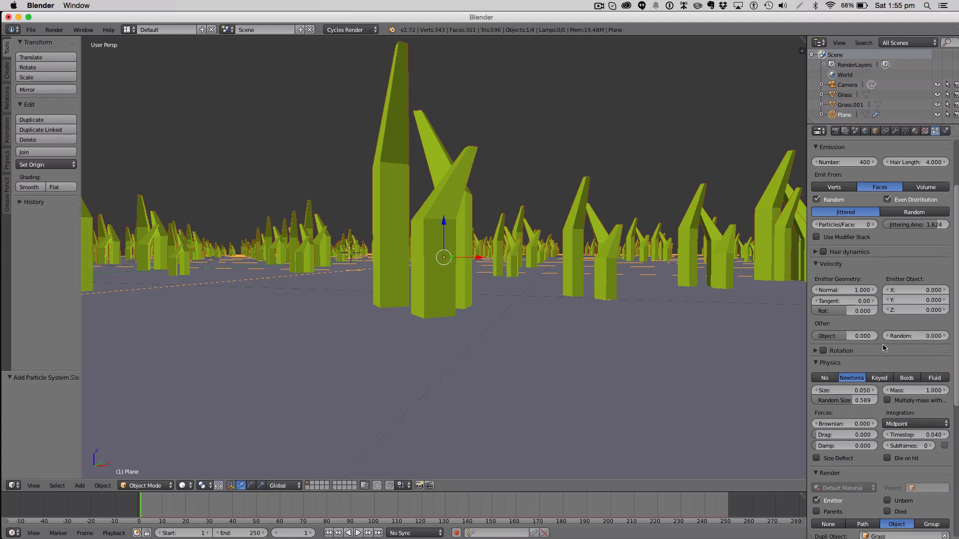
click(815, 351)
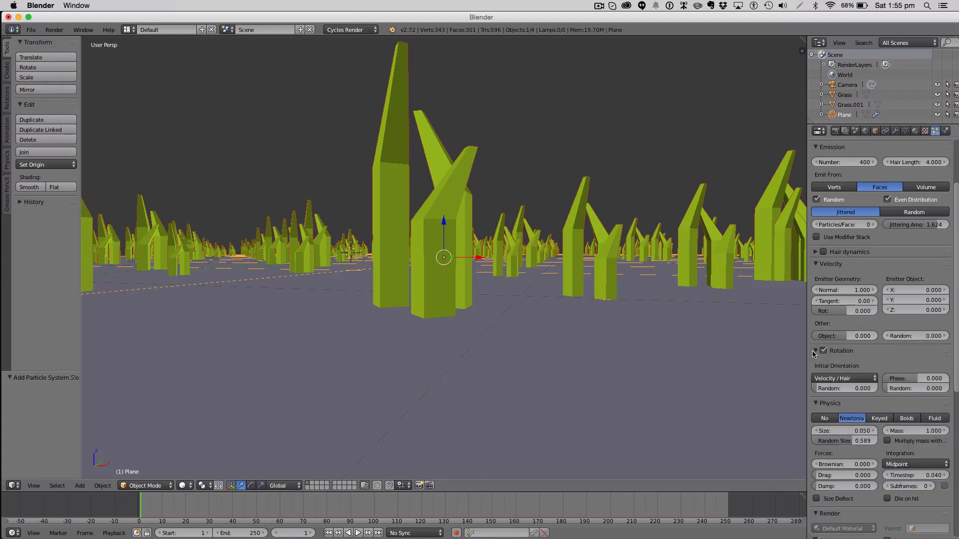
click(823, 350)
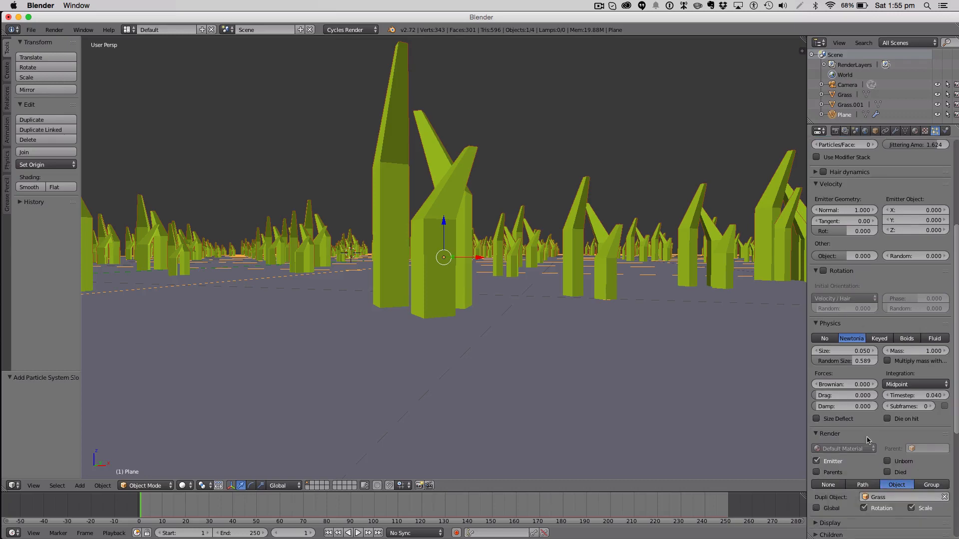
scroll(down, 3)
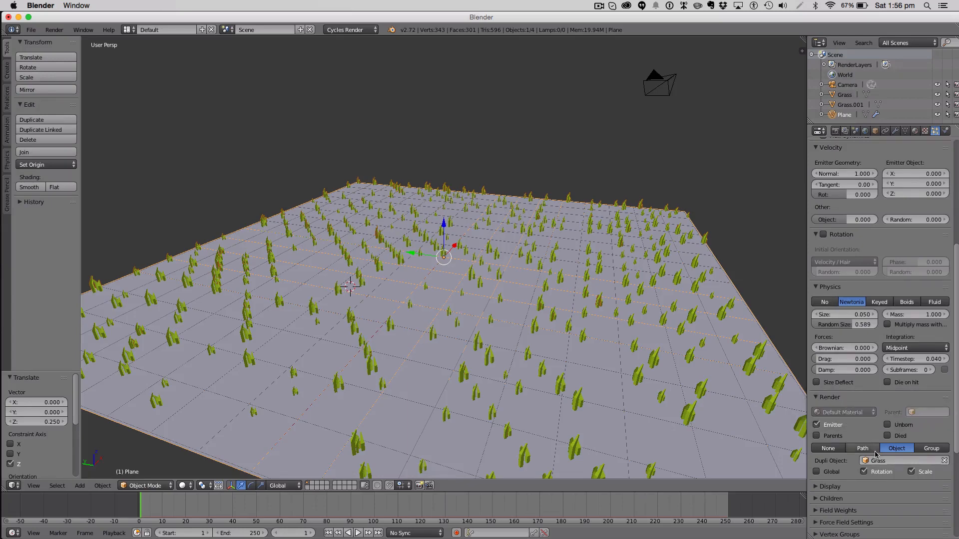
- Change the Emission distribution from Jittered to Random, with particle Rotation back on
click(924, 471)
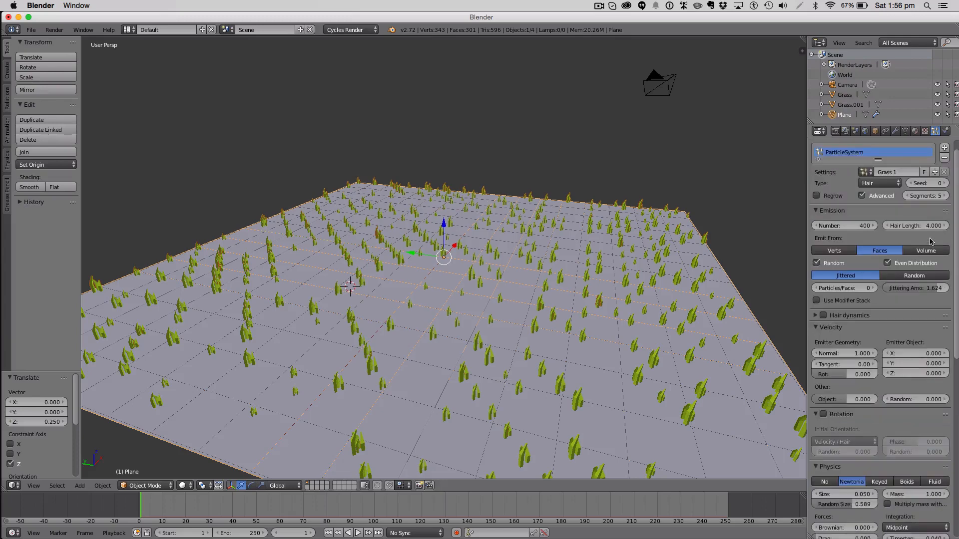
mouse_move(909, 294)
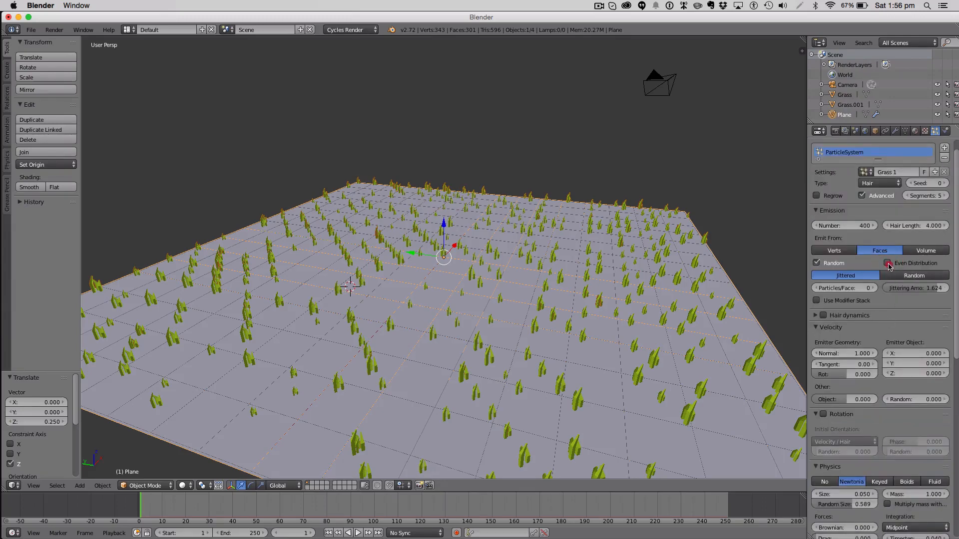
click(888, 264)
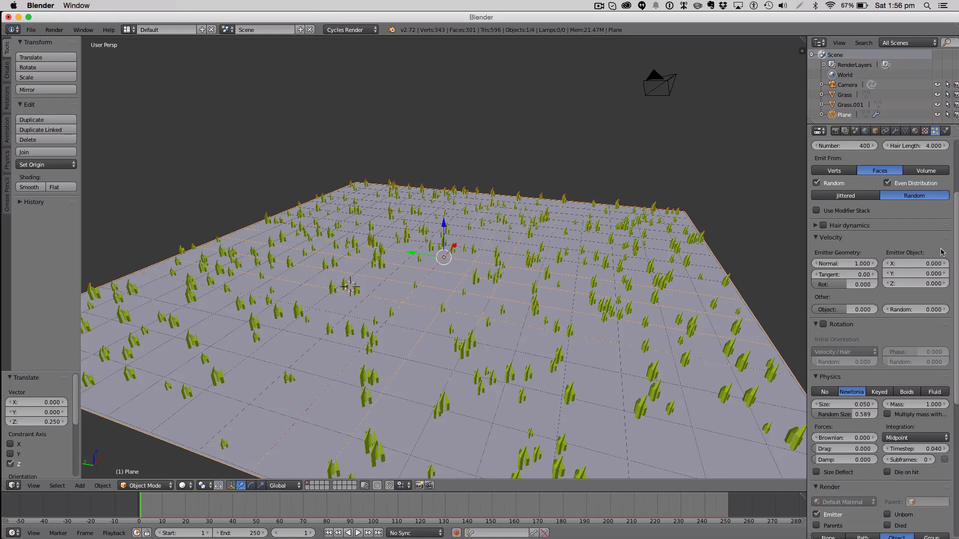
mouse_move(852, 322)
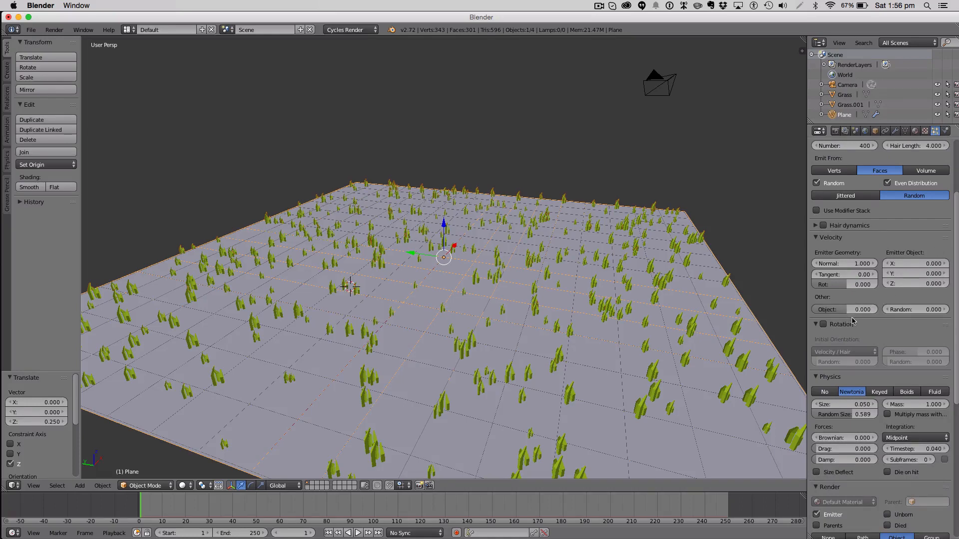
scroll(down, 3)
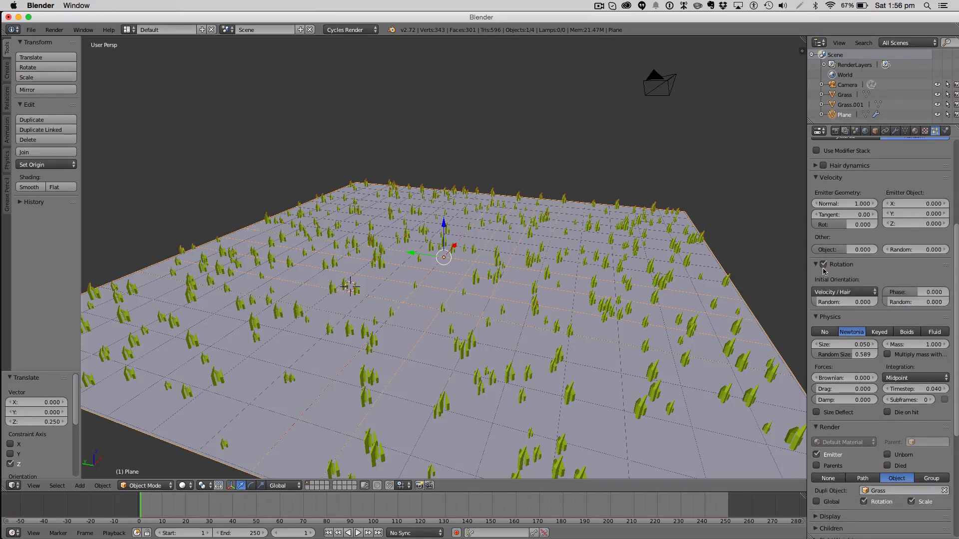